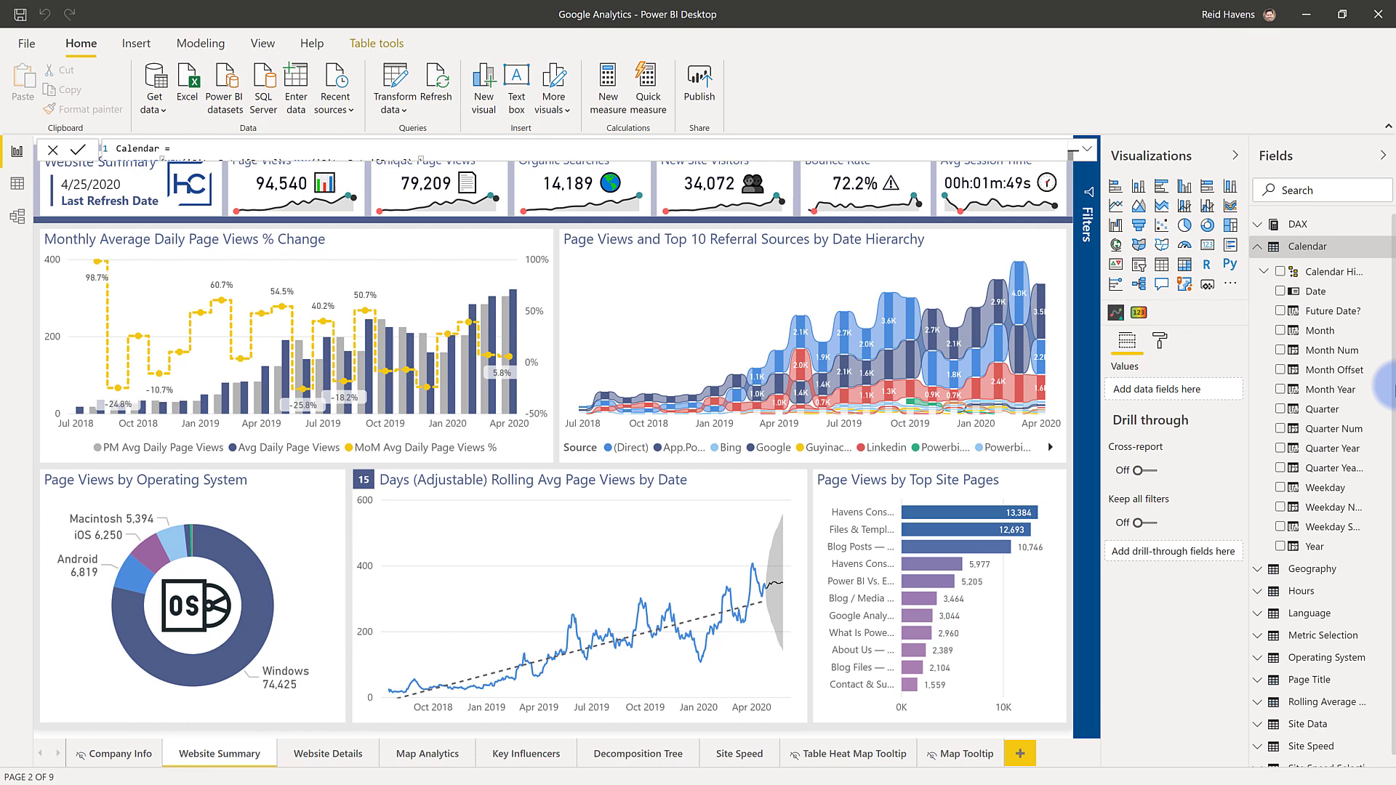
pyautogui.moveTo(606, 85)
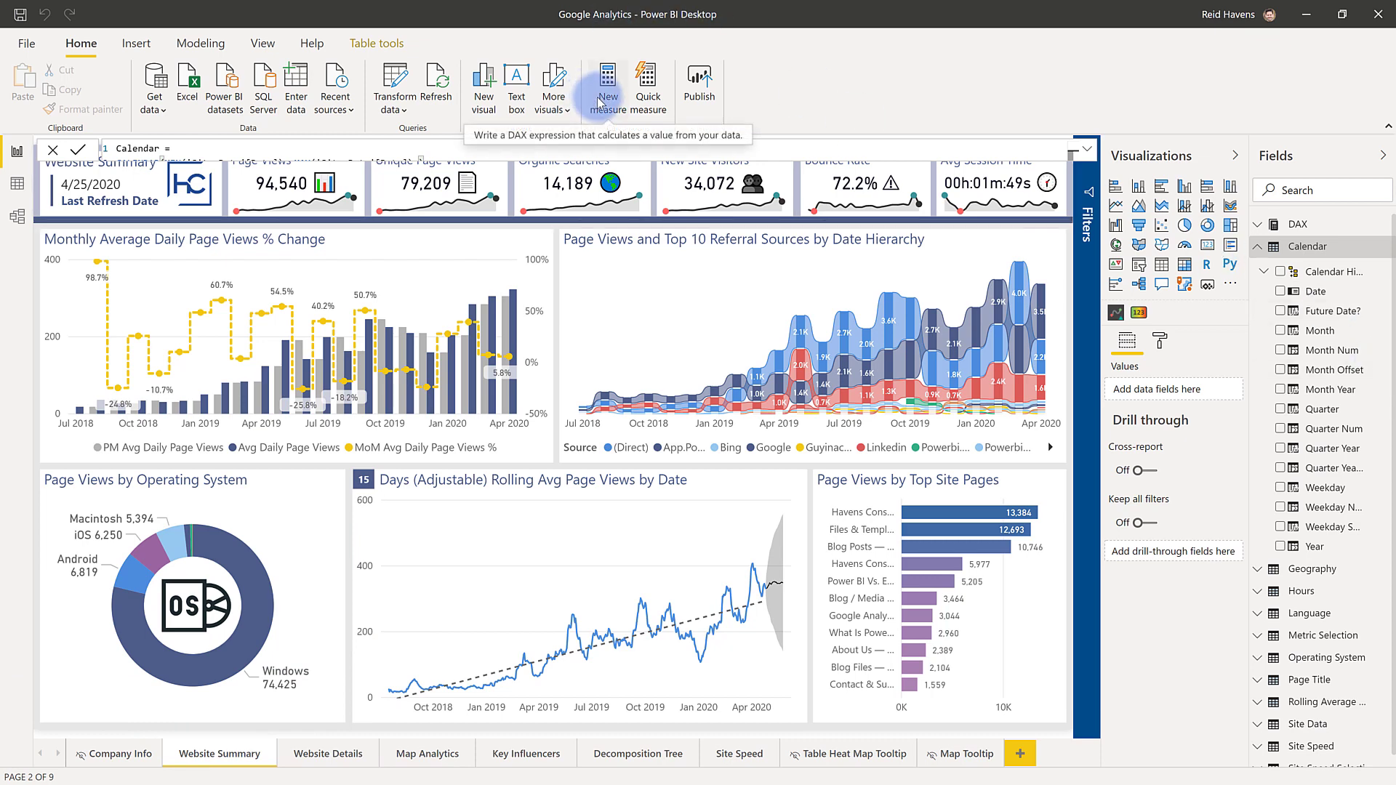
# Browse the Table tools and Home ribbons, then inspect a table's context menu in the Fields pane
pyautogui.click(376, 42)
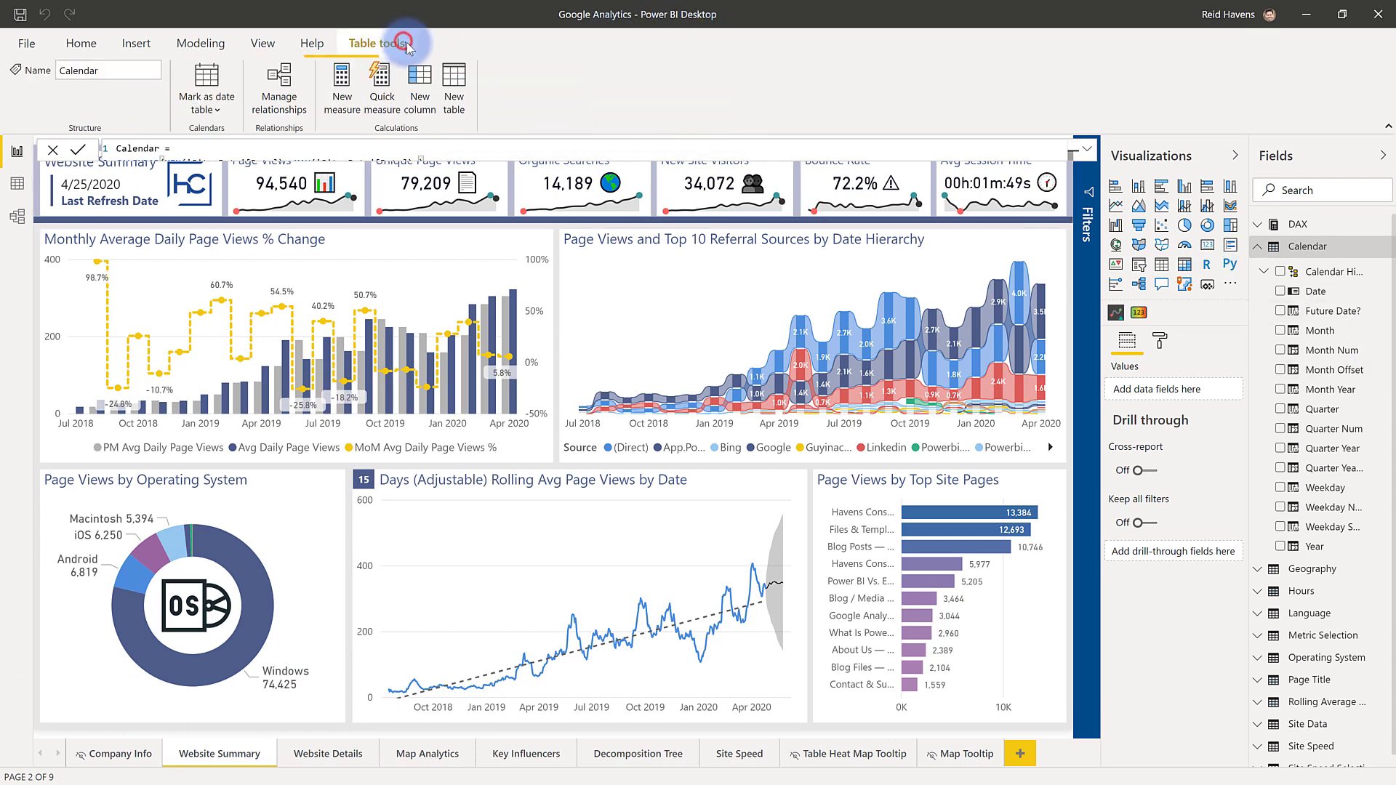
pyautogui.click(80, 42)
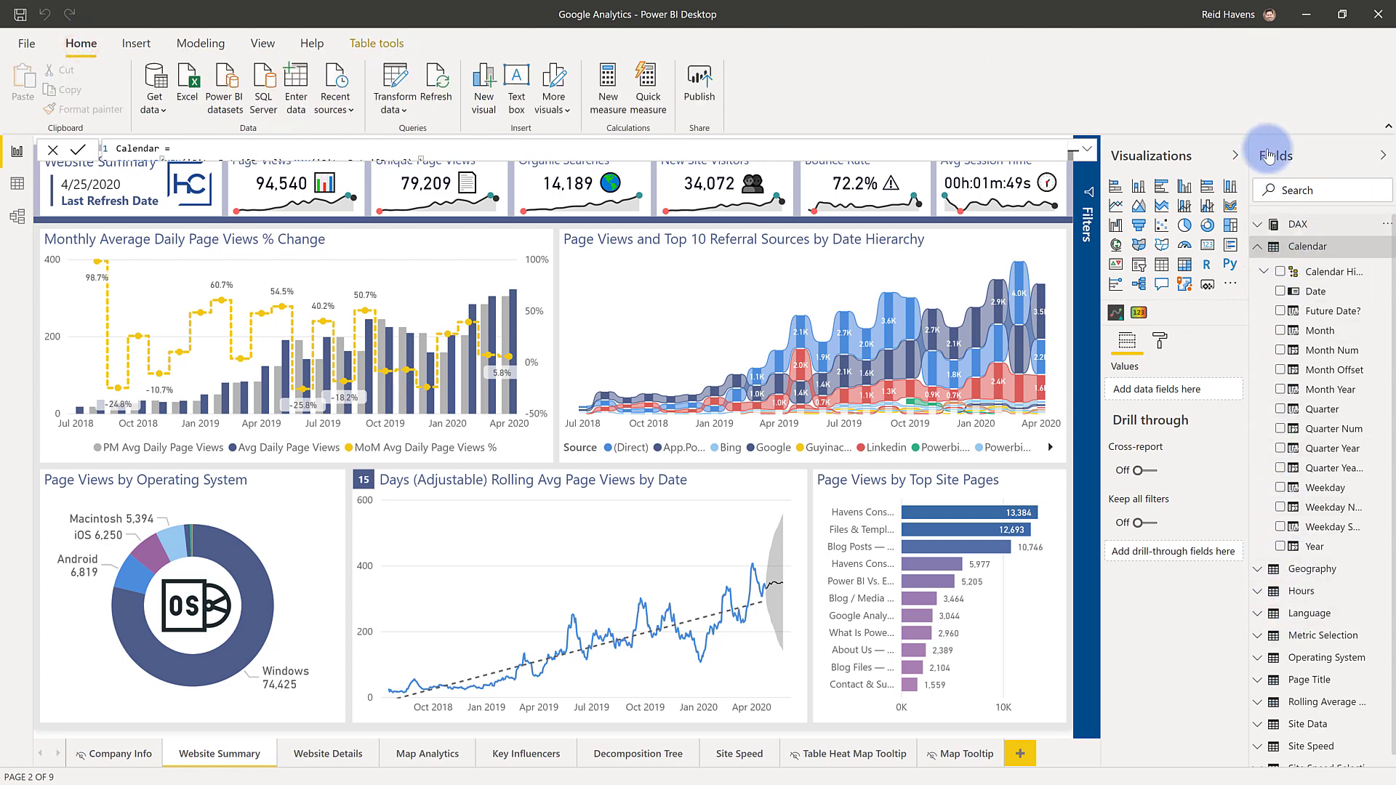
pyautogui.rightClick(1308, 247)
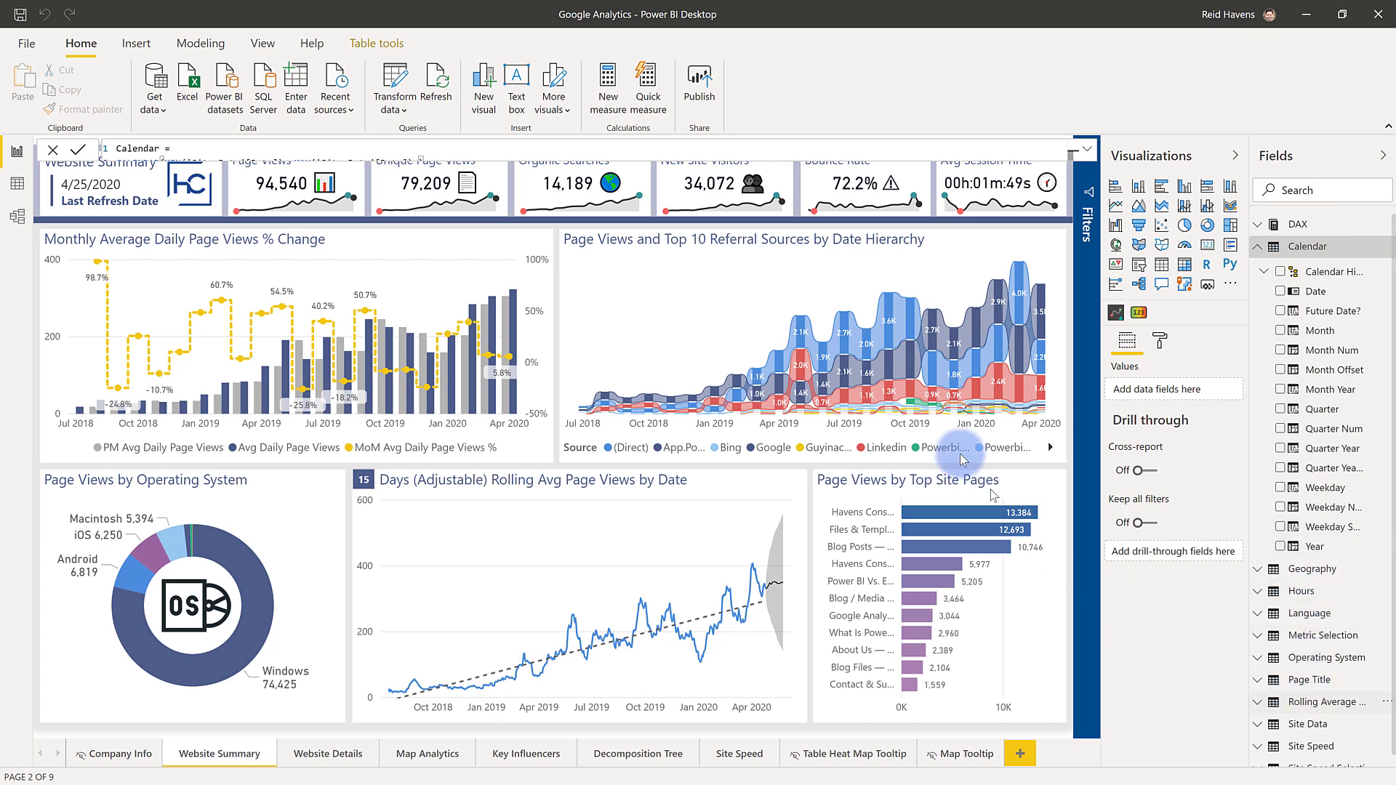
pyautogui.moveTo(608, 85)
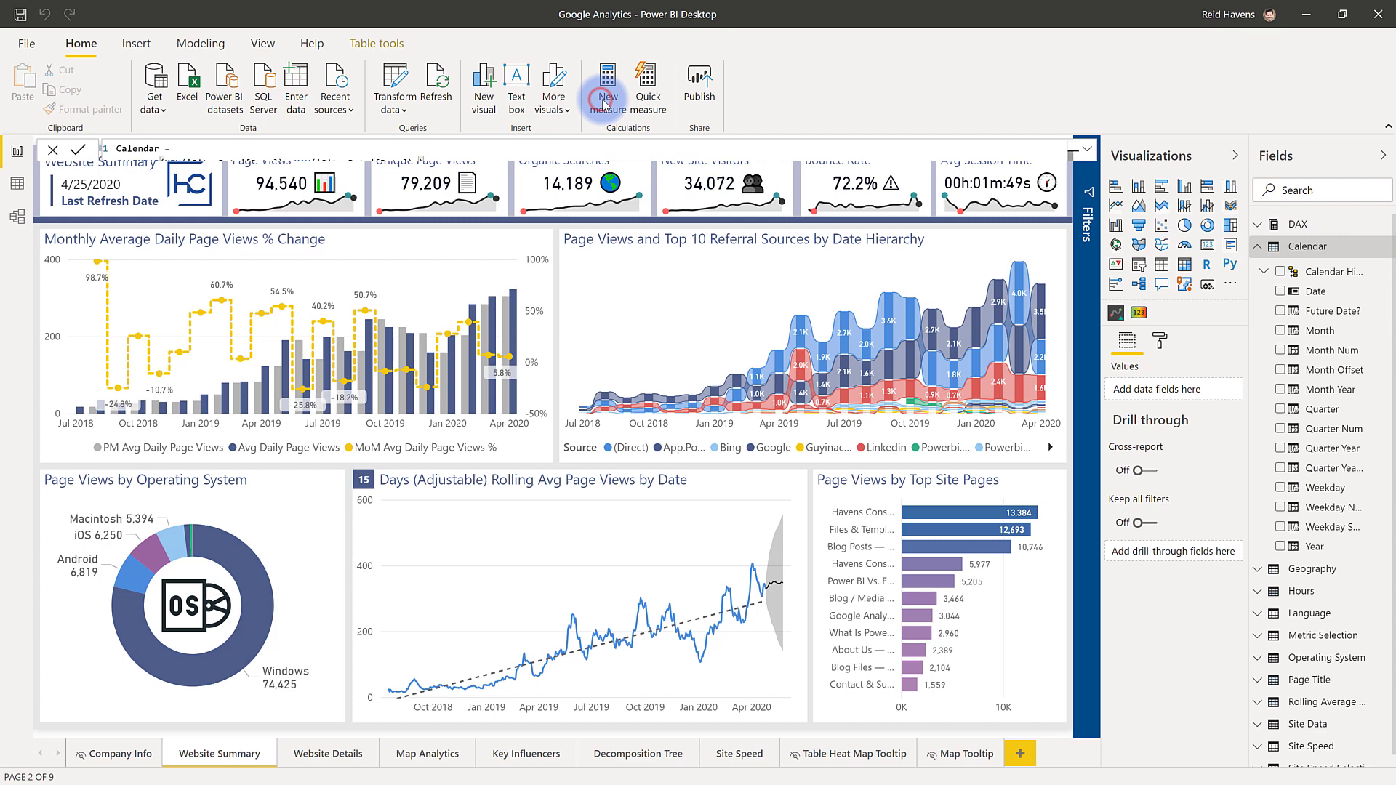
# Create and cancel a placeholder Calendar measure, then bring up the DAX table's context menu
pyautogui.click(607, 86)
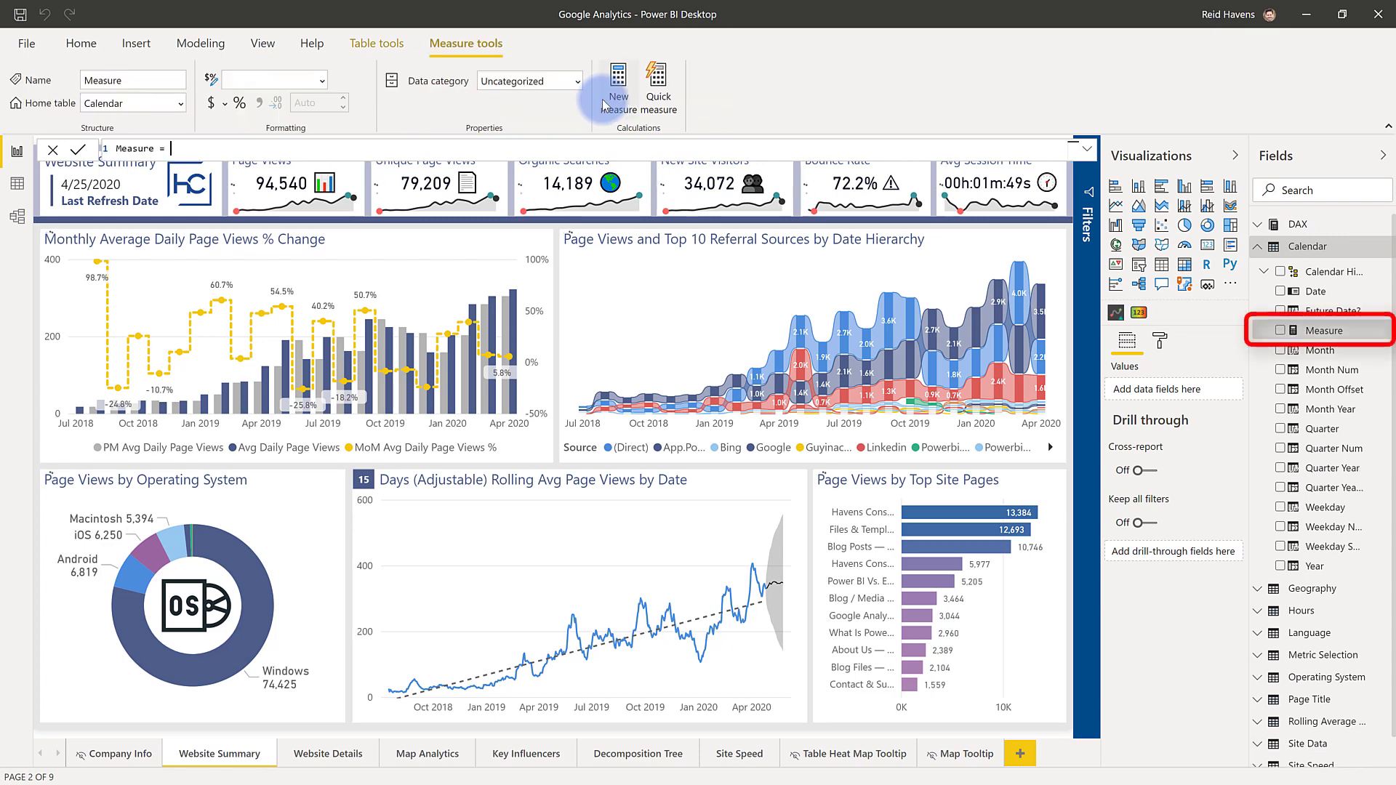
pyautogui.moveTo(1323, 330)
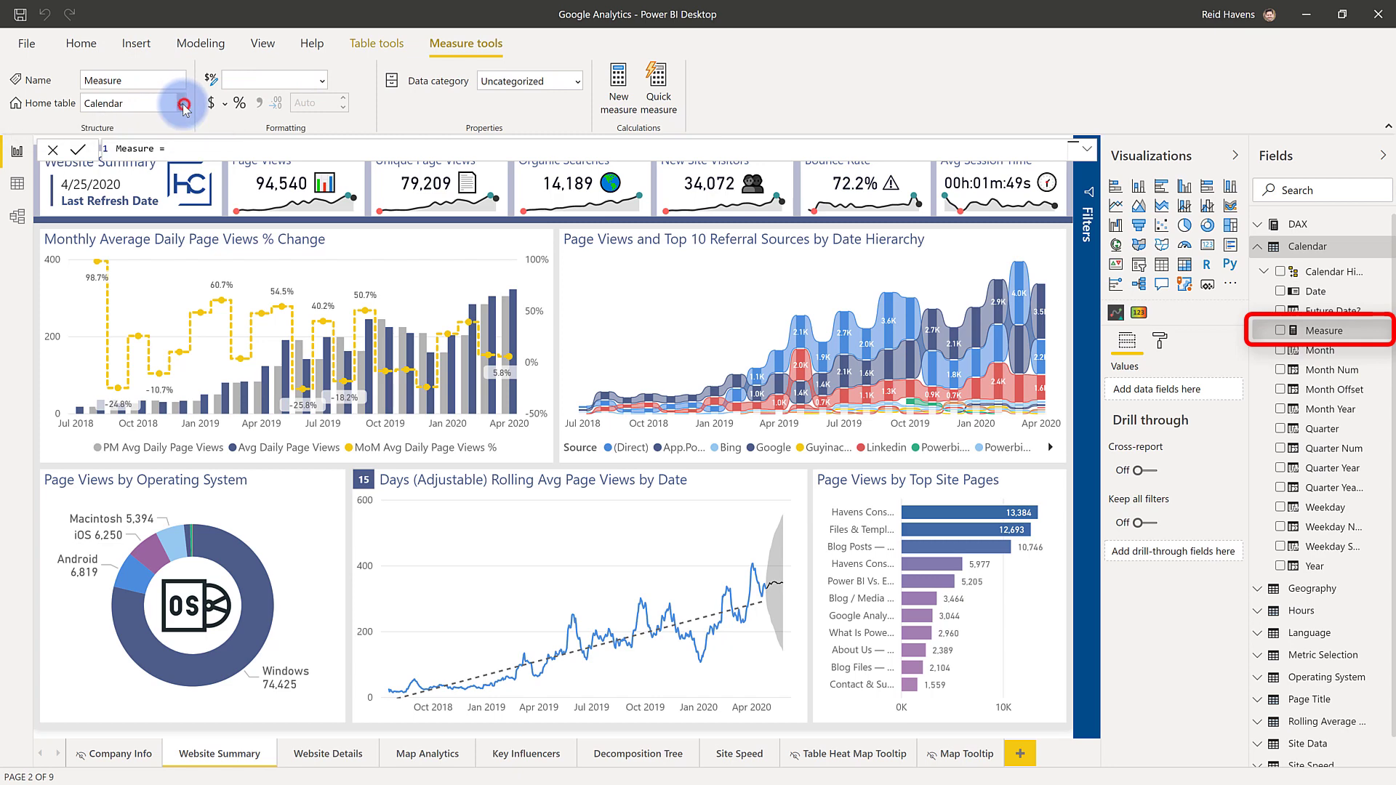
pyautogui.click(189, 102)
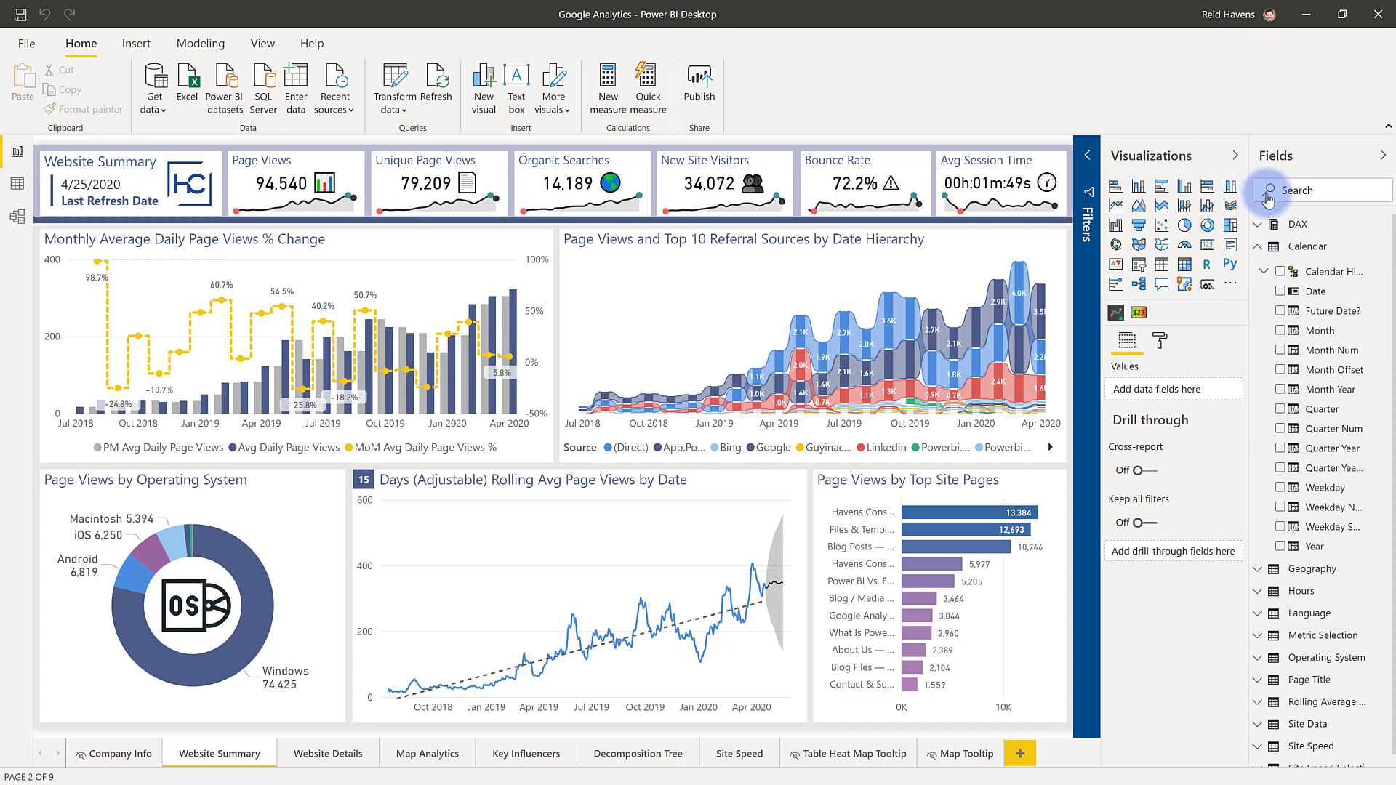
pyautogui.rightClick(1292, 226)
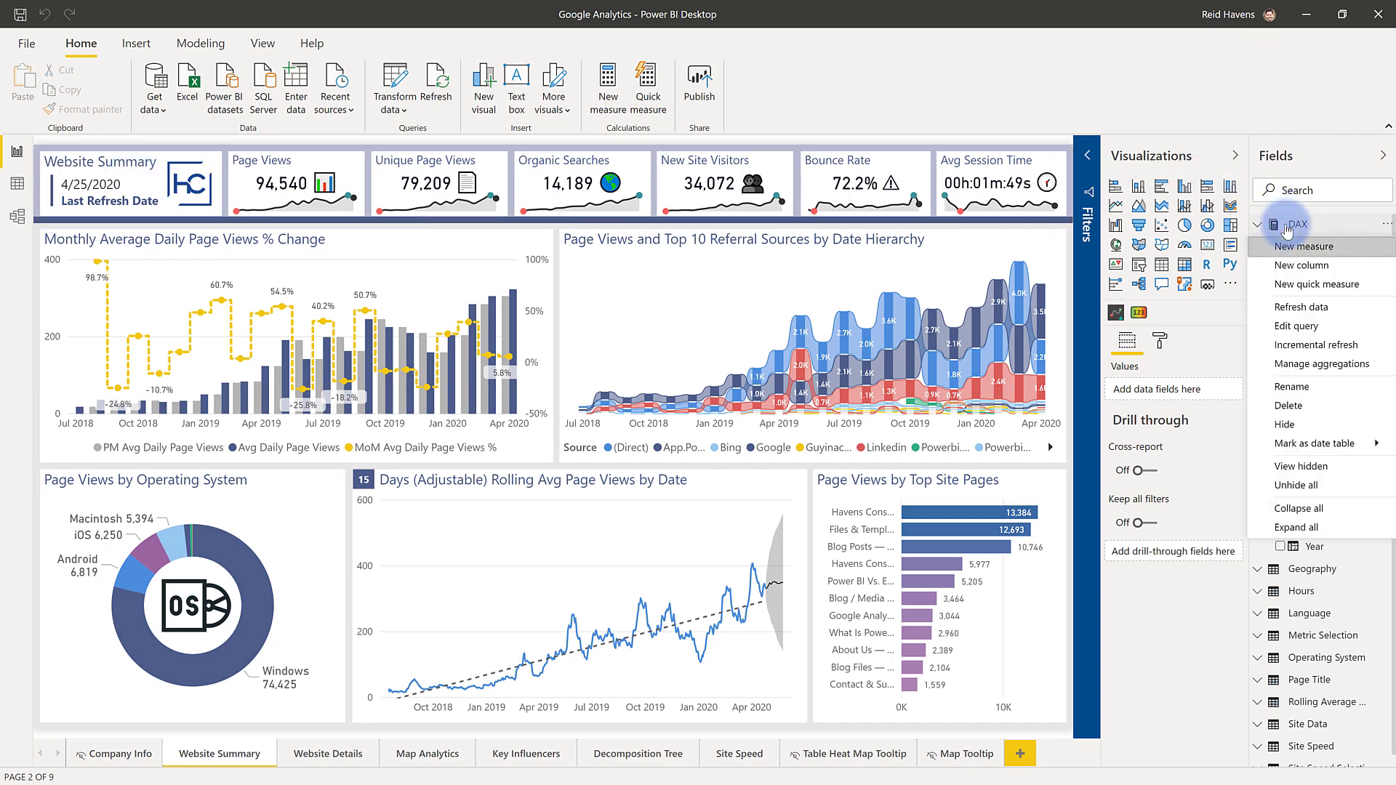